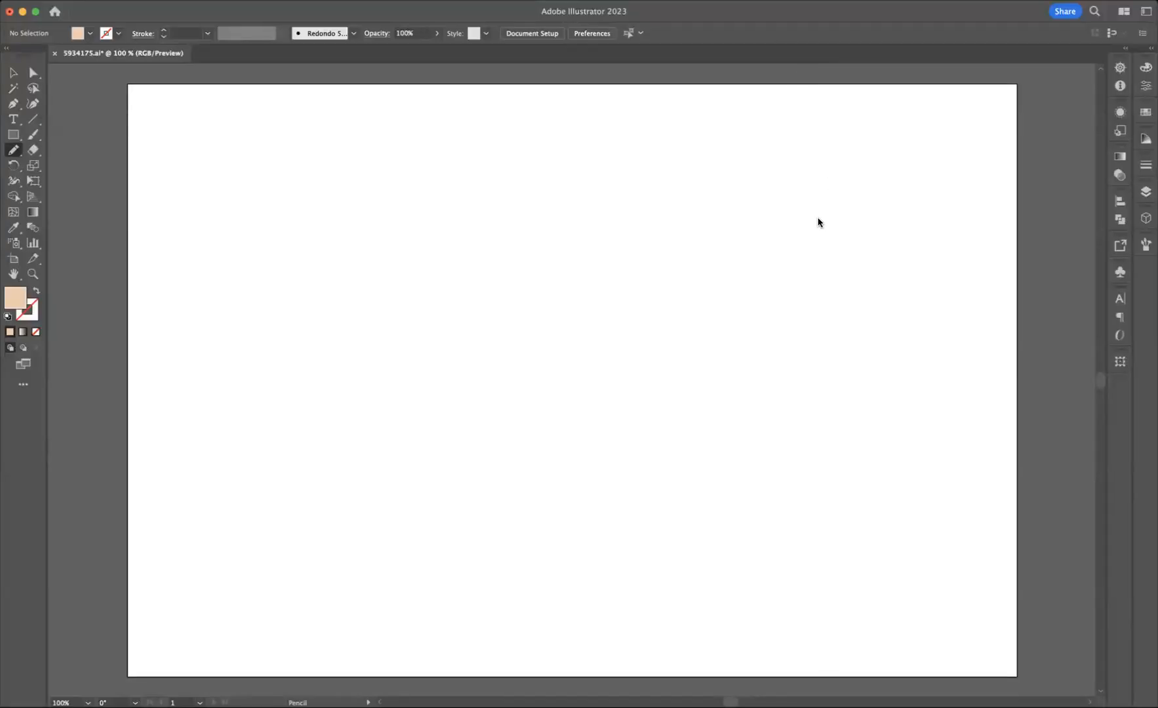
mouse_move(822, 215)
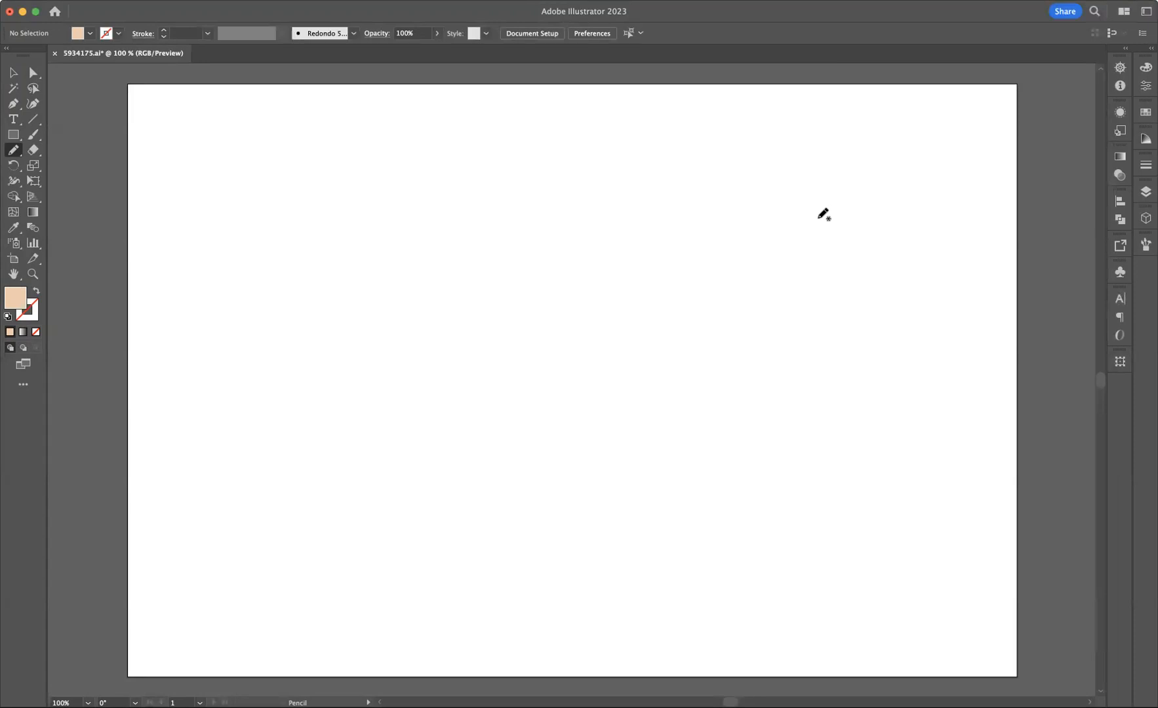
mouse_move(46, 169)
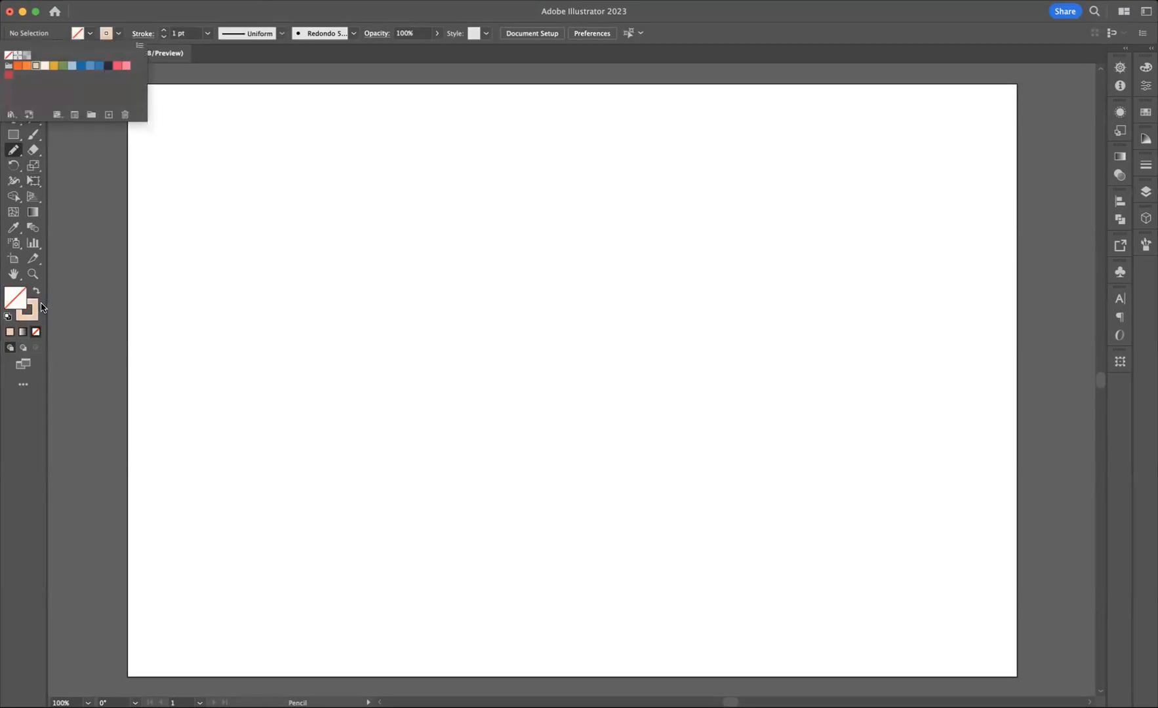
Step: Set the stroke colour to black #000000 and the weight to 5 pt
double_click(11, 308)
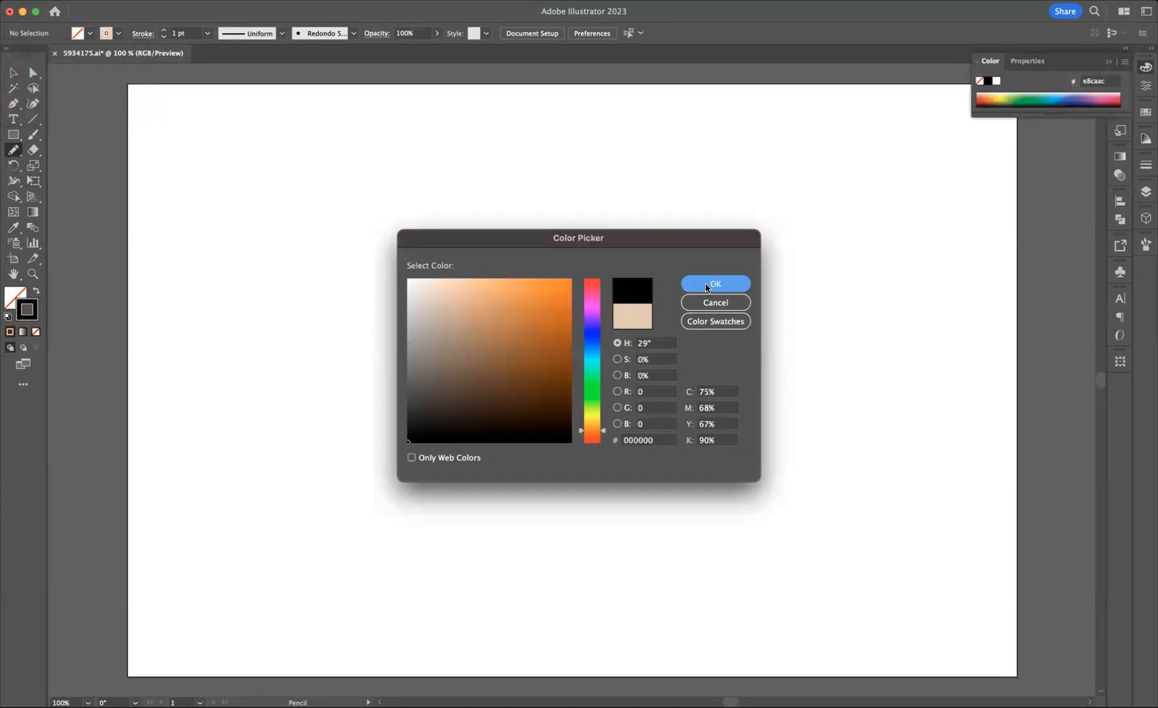
left_click(714, 285)
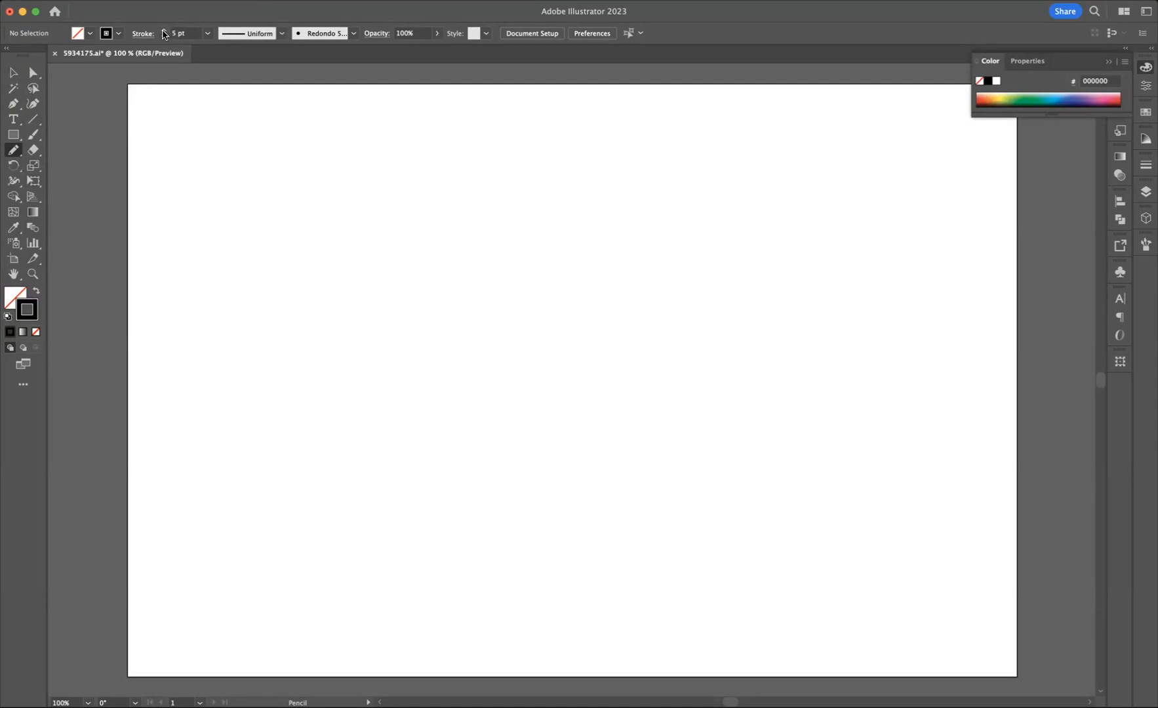
mouse_move(411, 142)
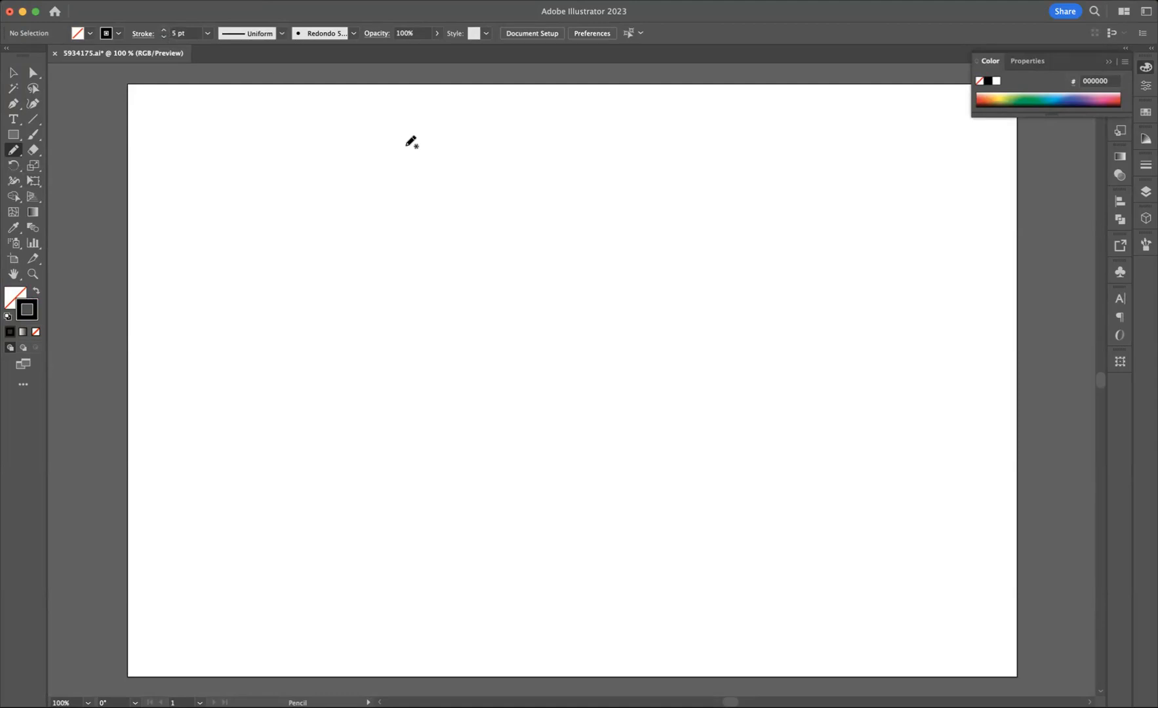
Step: Draw a black 5 pt wavy pencil stroke down the artboard's left side
left_click_drag(412, 140, 383, 294)
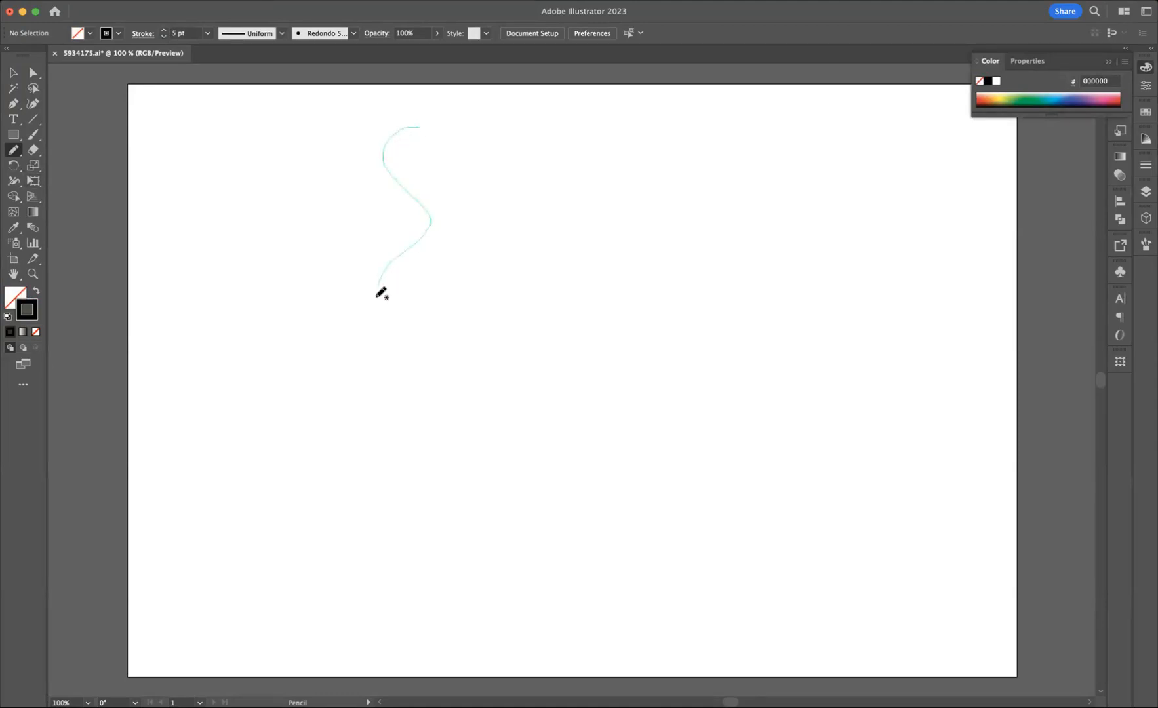
left_click_drag(383, 291, 426, 516)
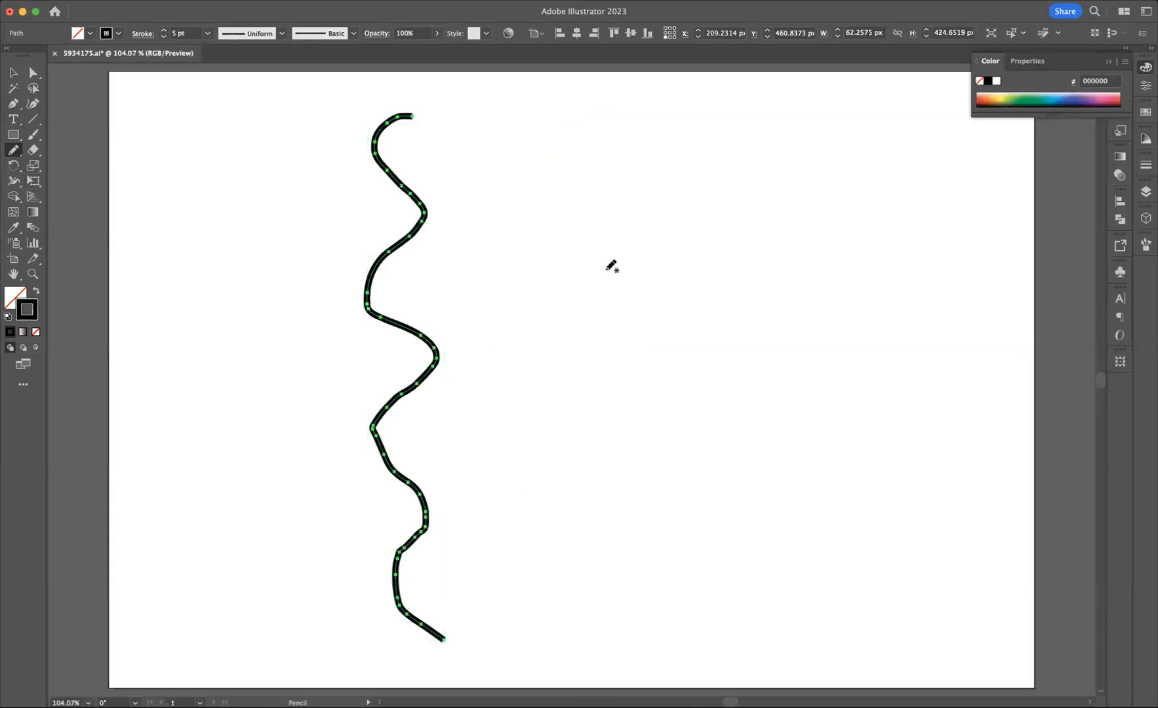
mouse_move(506, 255)
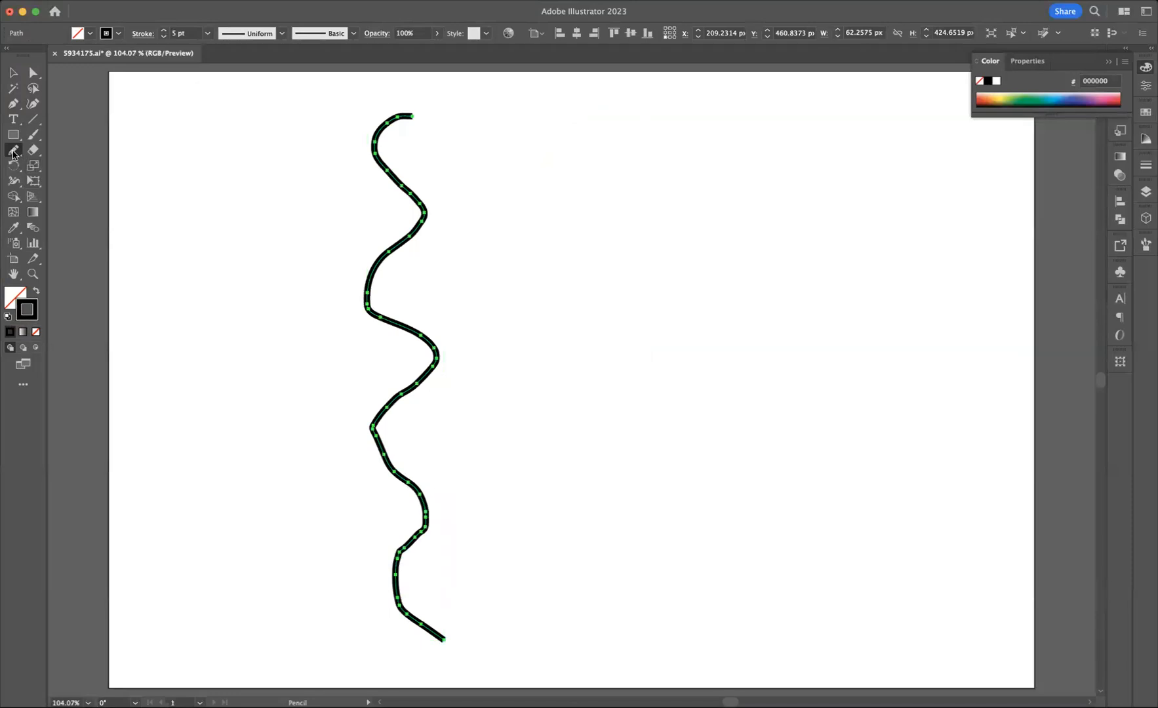
Step: Set the Pencil Tool Options fidelity slider fully to Smooth
double_click(13, 150)
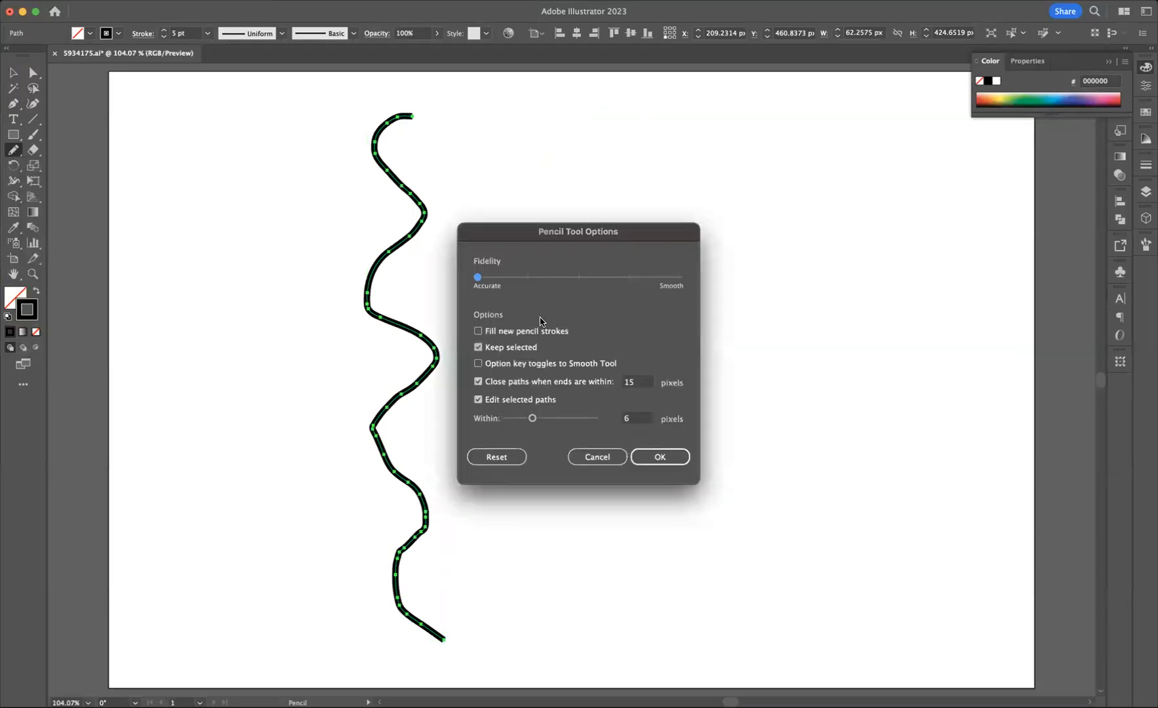
mouse_move(586, 249)
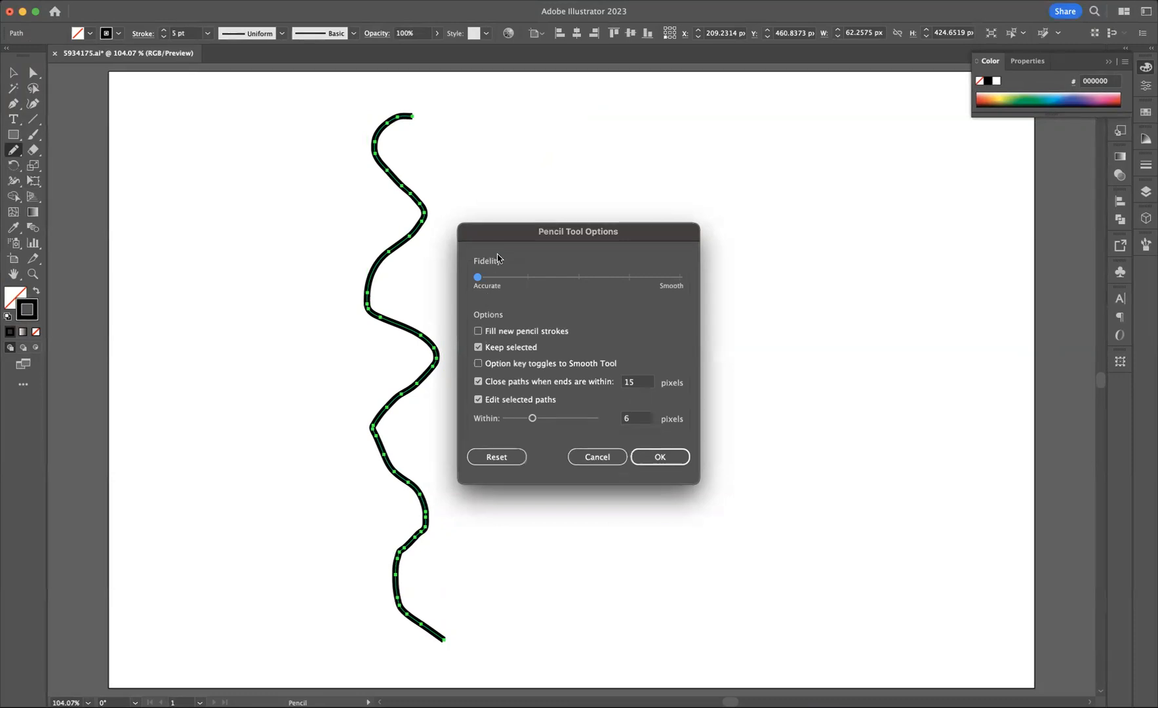
left_click_drag(477, 277, 580, 277)
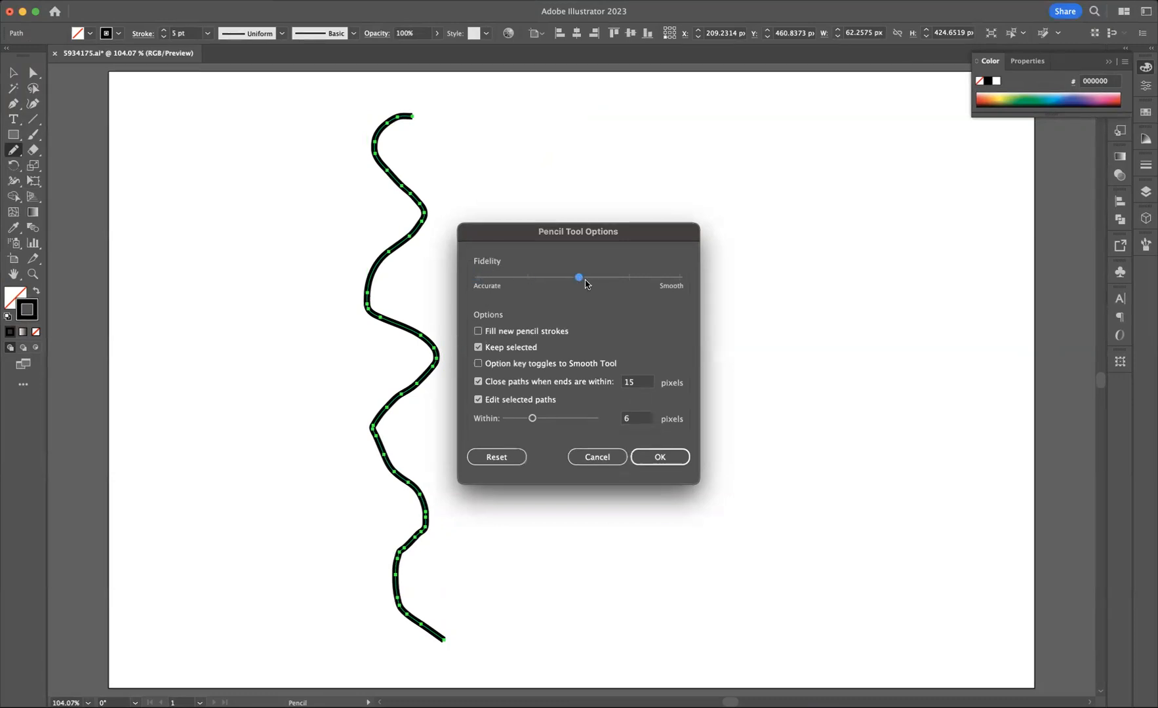
left_click_drag(579, 277, 679, 276)
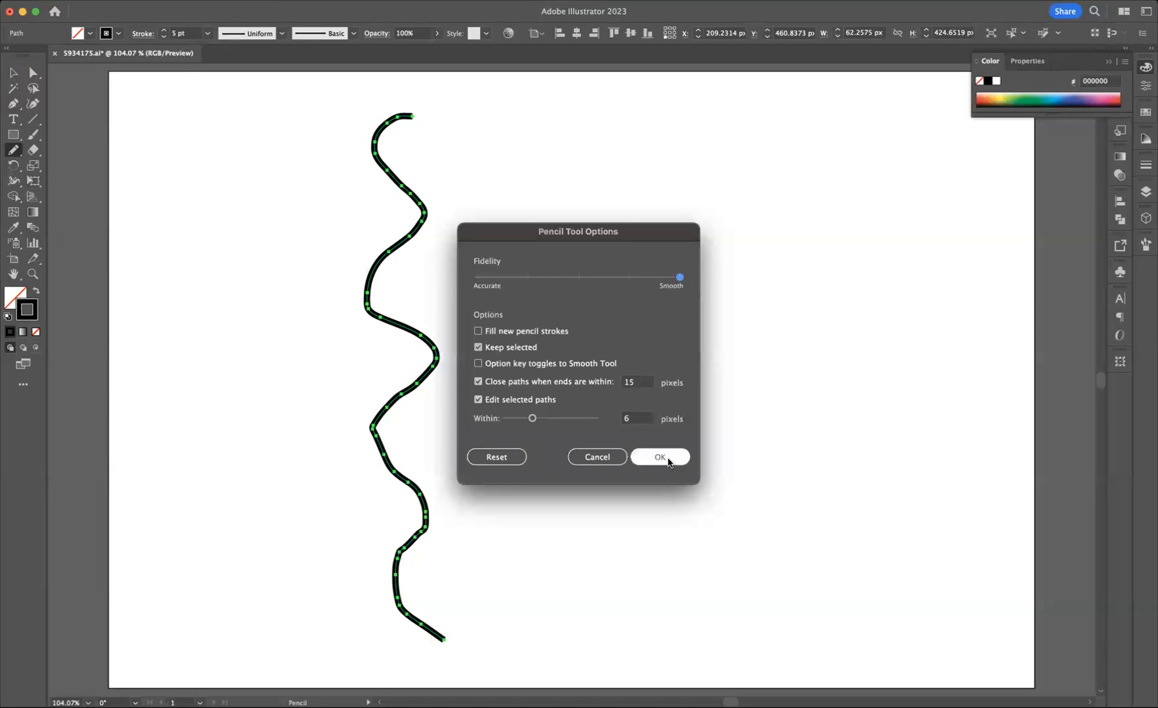
left_click(658, 457)
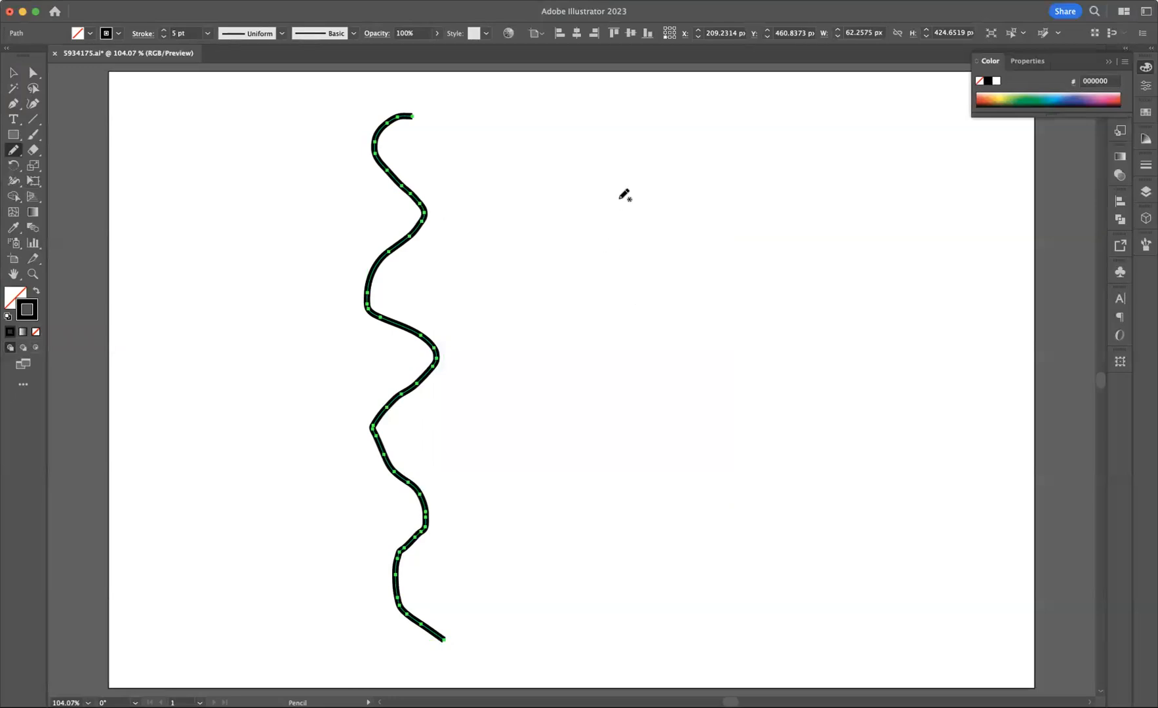
mouse_move(630, 107)
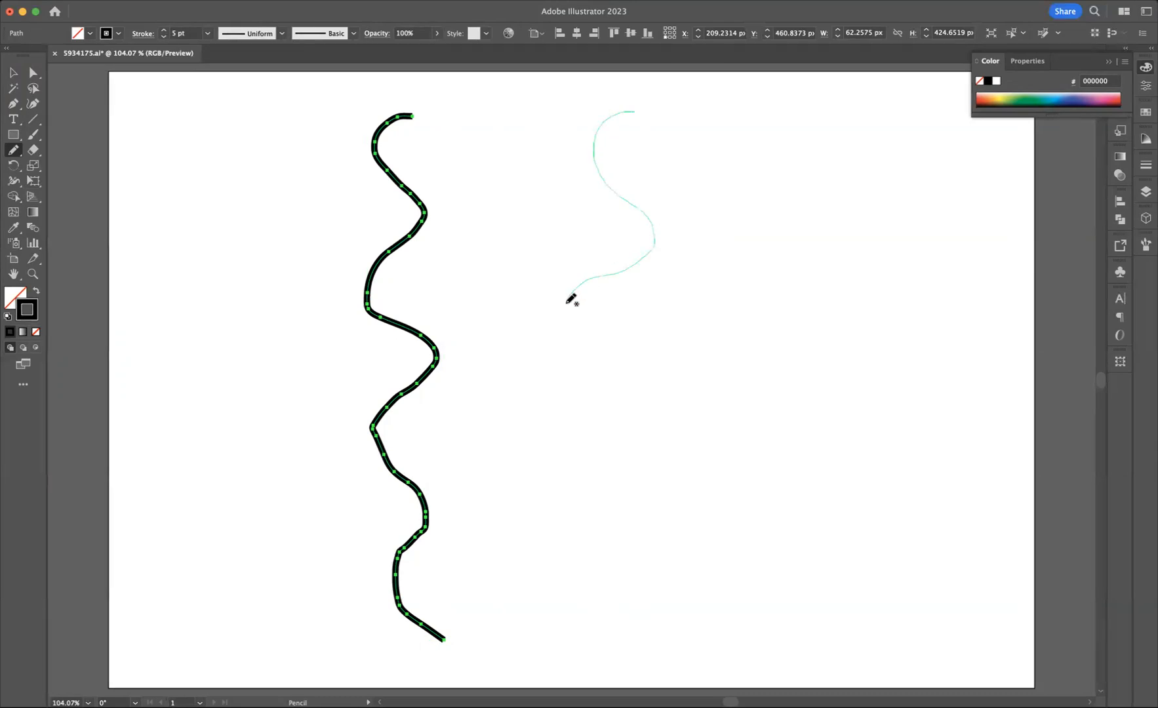
Step: Draw a smoother wavy stroke right of the first and deselect both paths
left_click_drag(570, 295, 669, 594)
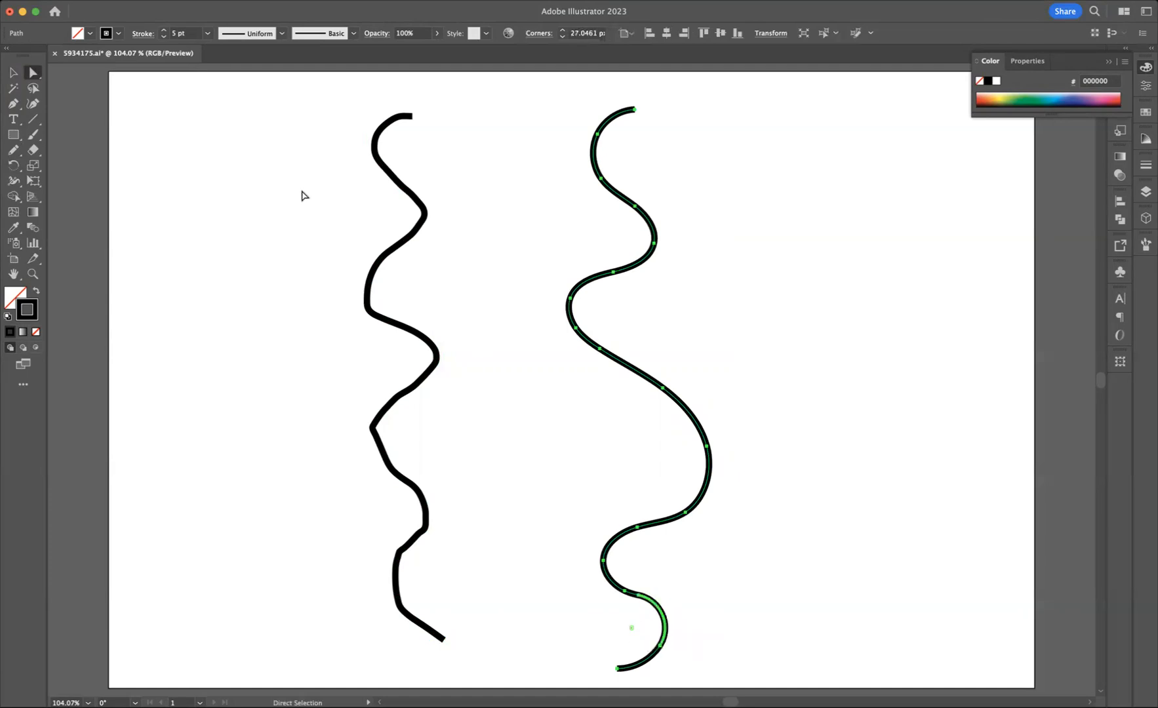
left_click(513, 320)
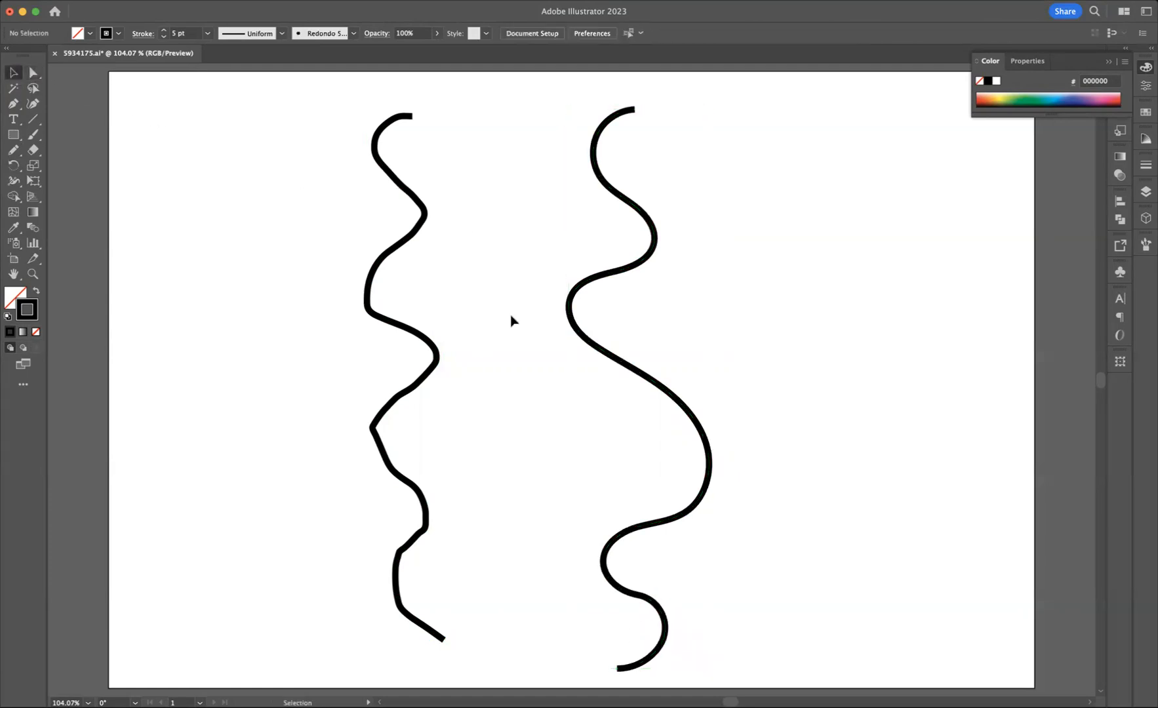